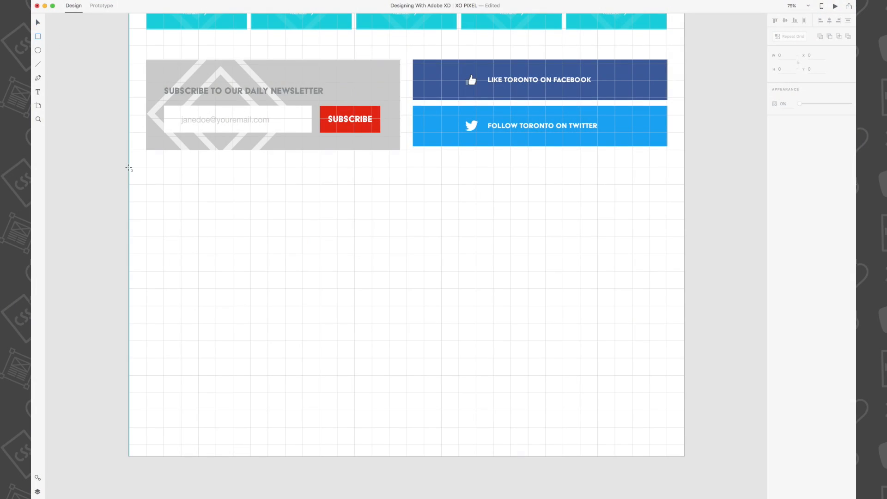
- Draw a full-width 1920×120 bar below the newsletter and remove its border
drag(129, 169, 678, 211)
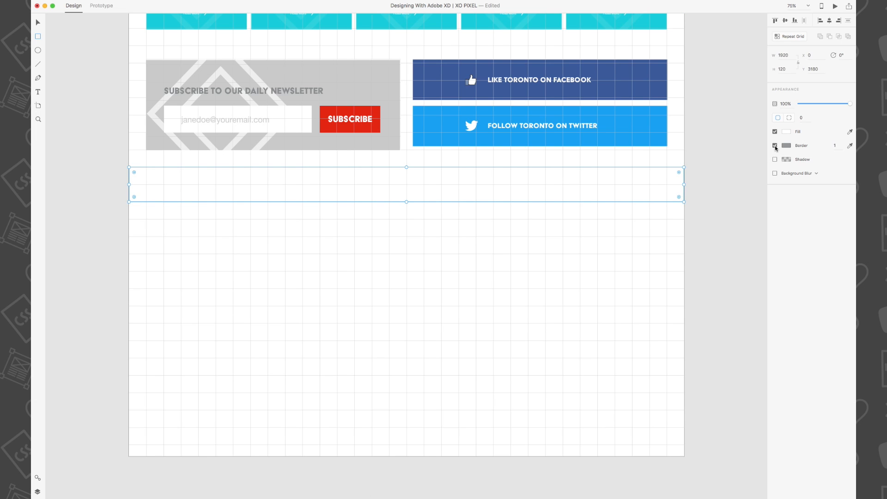
click(775, 131)
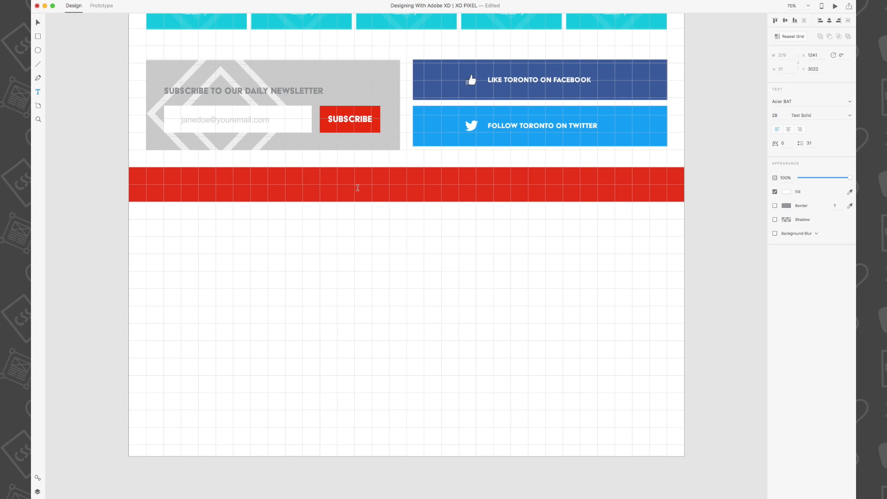
- Type 'FOLLOW TORONTO ON INSTAGRAM' on the red bar
text(FOLLOW TORON)
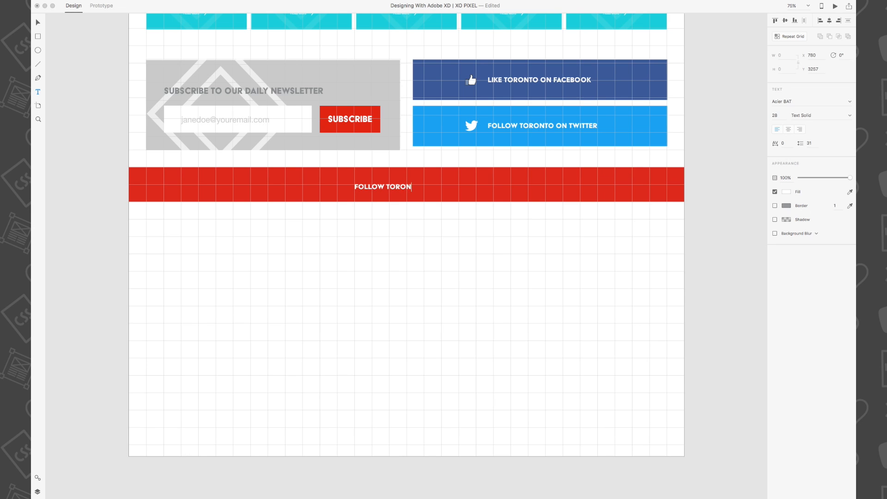
text(TO ON INSTAGRAM)
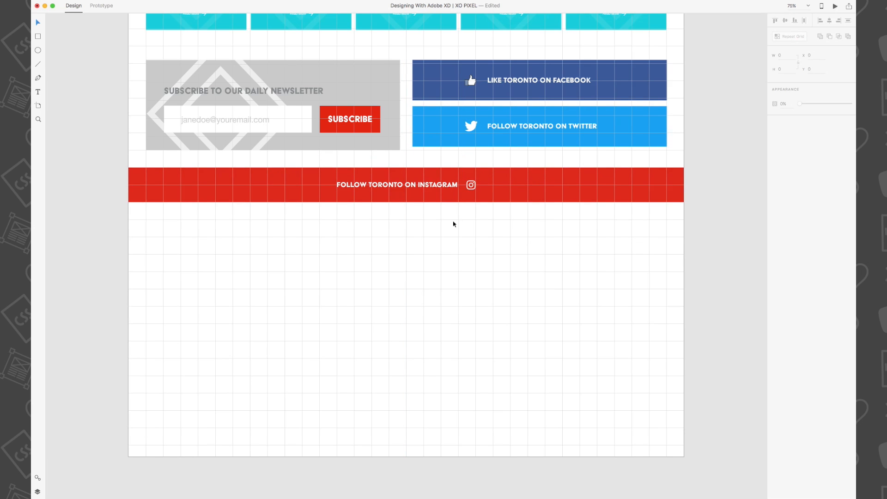
click(468, 184)
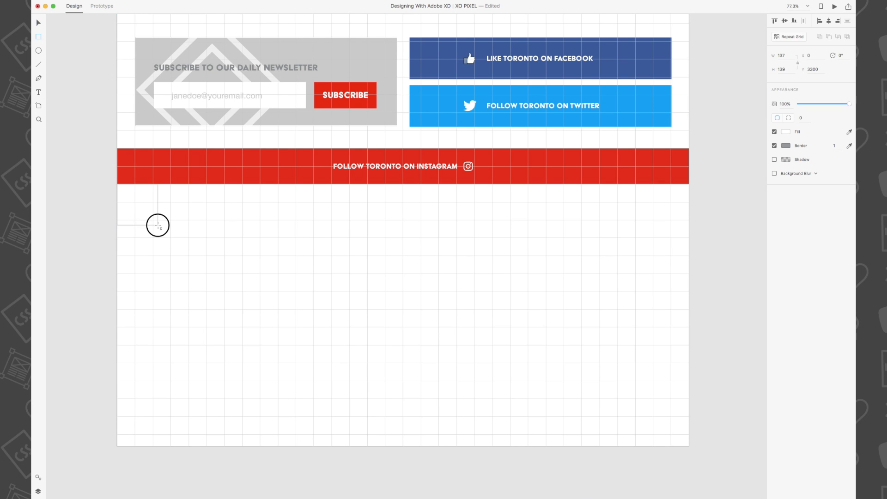
- Draw a 384×270 photo placeholder under the banner with a red border
drag(157, 225, 223, 264)
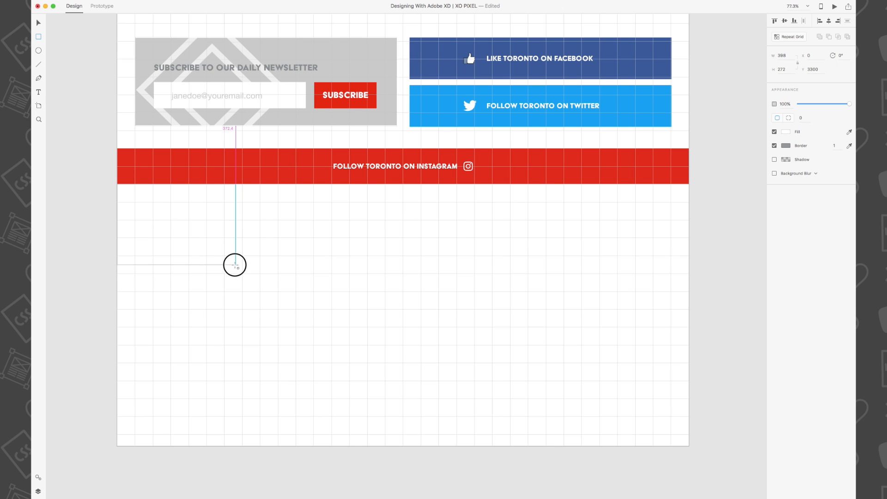
drag(117, 184, 231, 265)
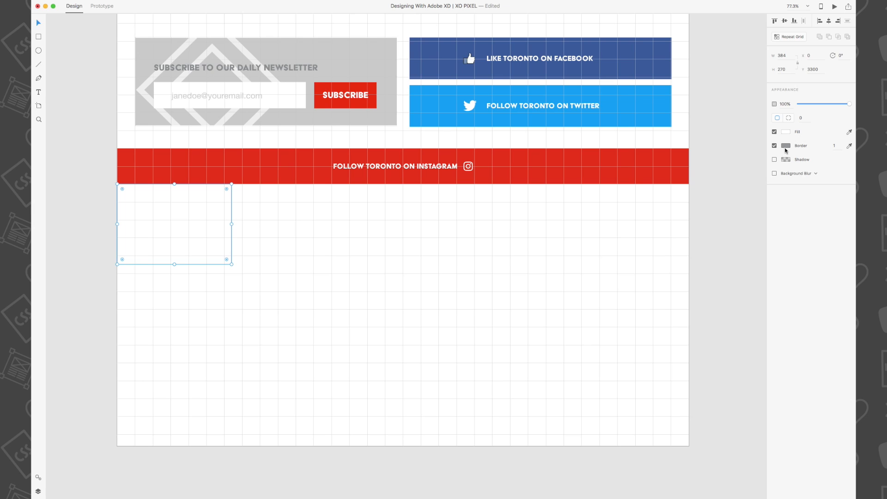
click(785, 146)
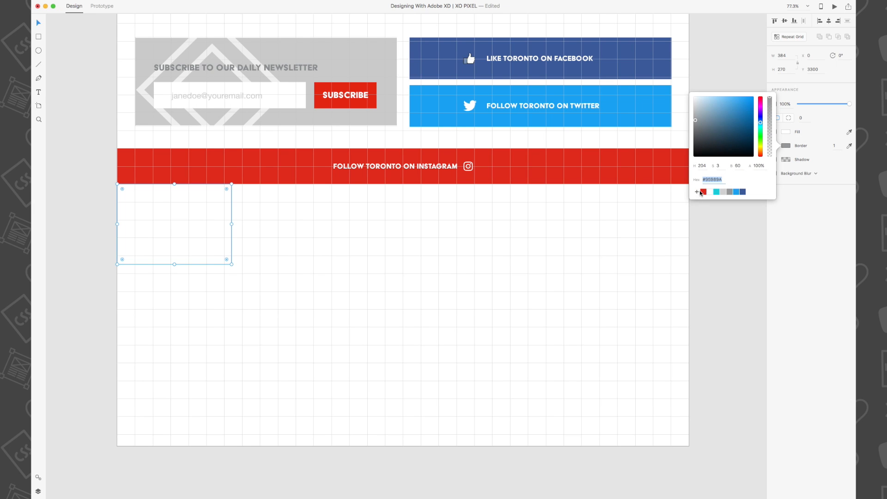
click(729, 191)
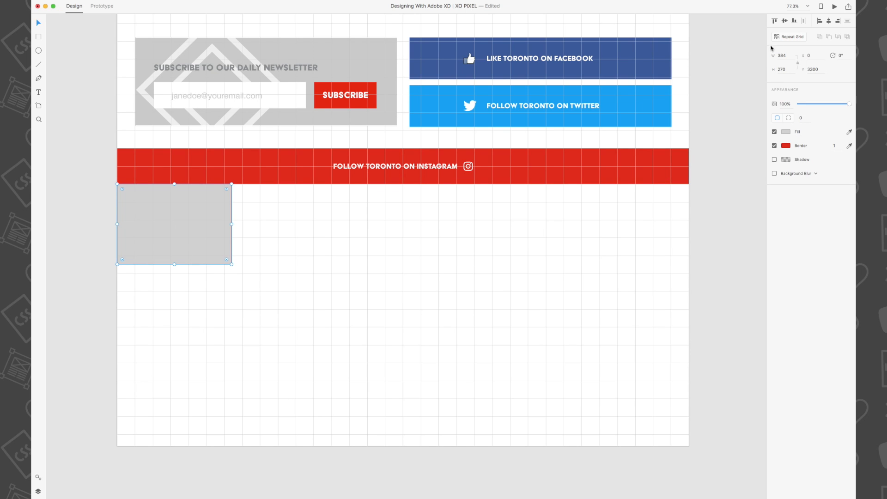
- Make the placeholder a Repeat Grid extended to five tiles across
click(790, 36)
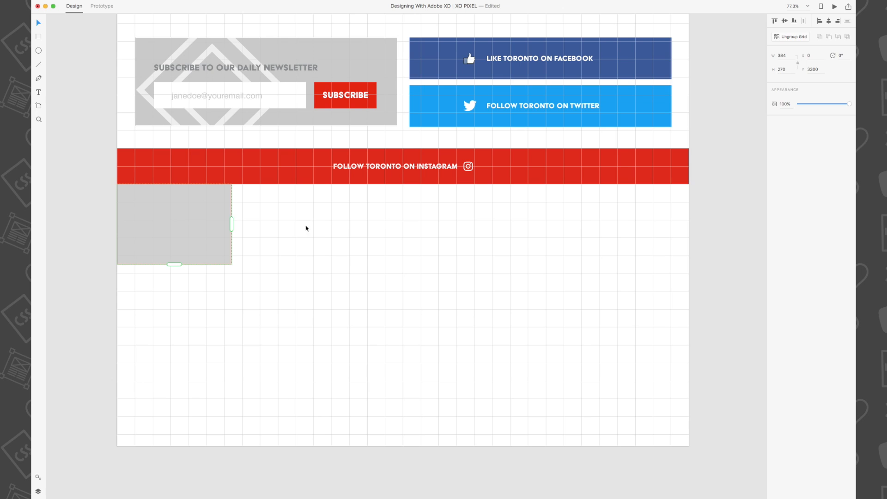
drag(231, 224, 366, 224)
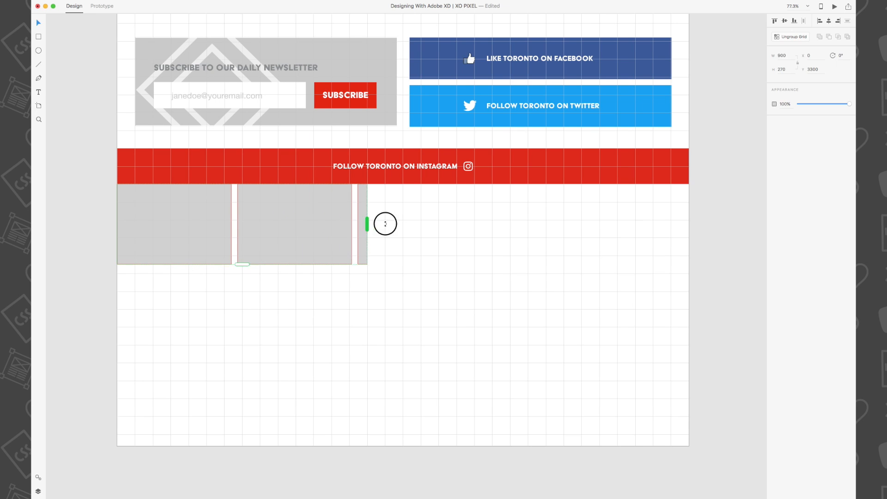
drag(385, 223, 688, 221)
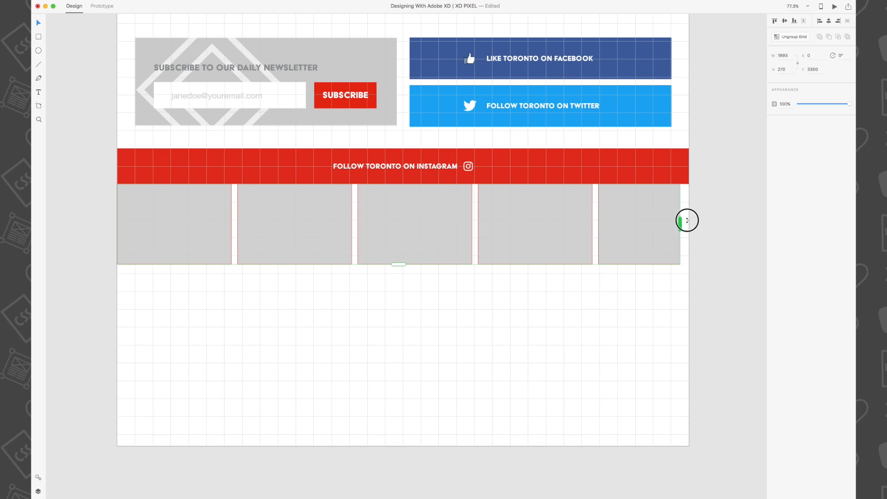
- Close the column gap so tiles touch, then start a second row
drag(687, 220, 594, 229)
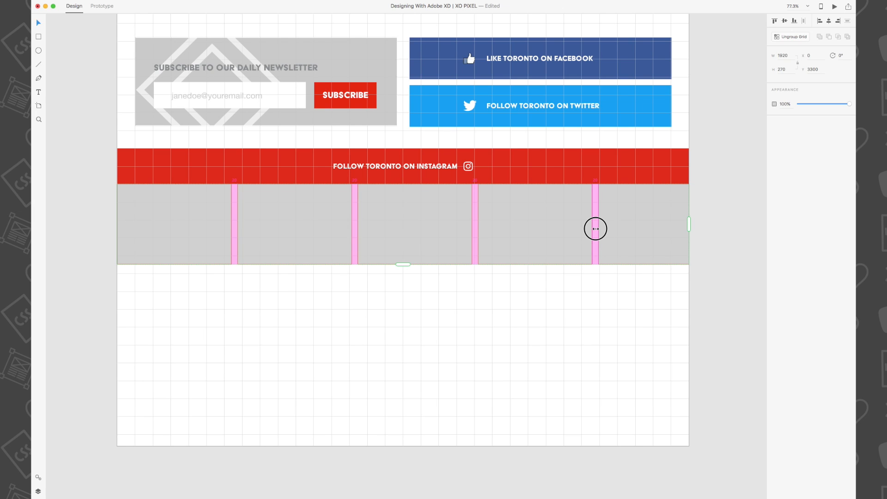
drag(596, 228, 581, 232)
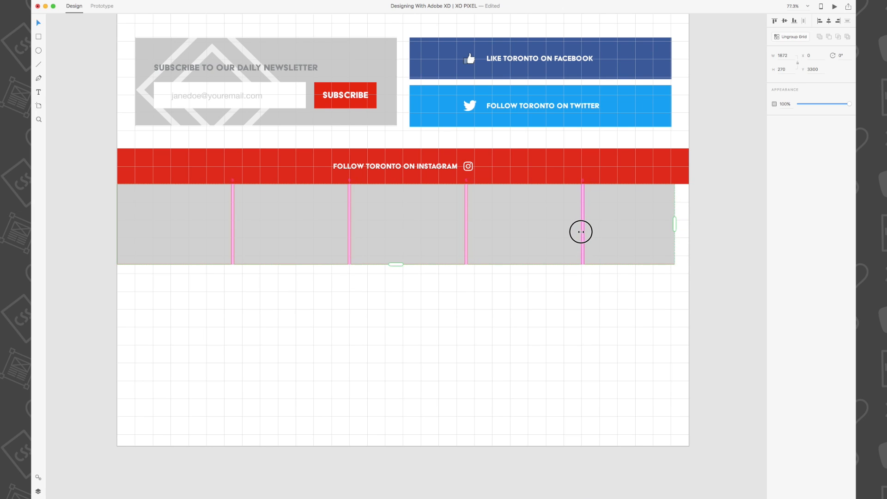
drag(673, 223, 672, 224)
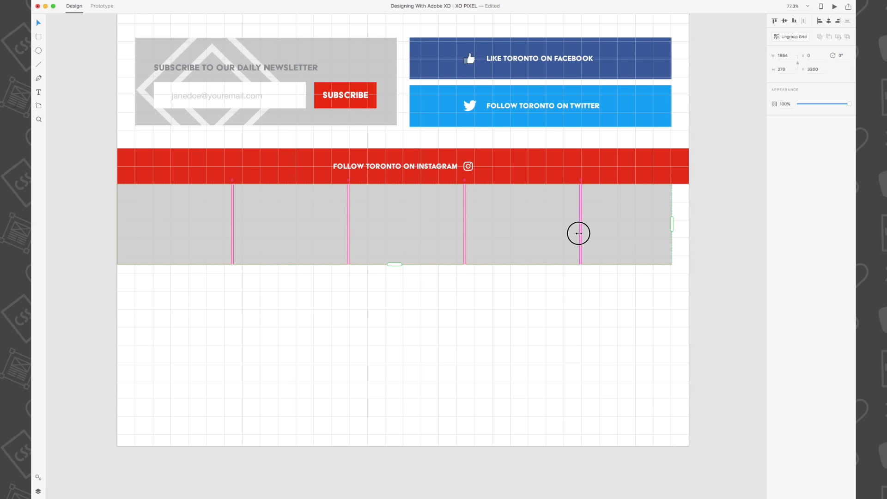
mouse_move(580, 236)
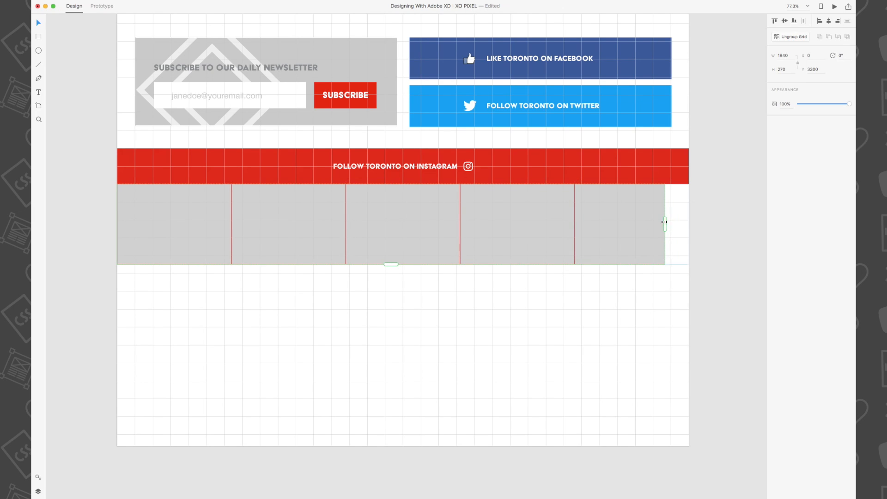
drag(664, 222, 688, 225)
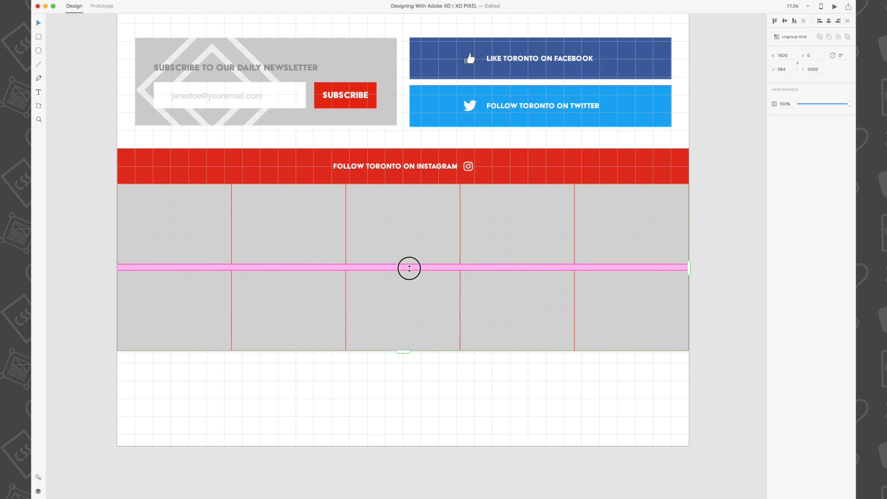
- Extend the grid to a second row with zero row spacing
drag(409, 267, 404, 344)
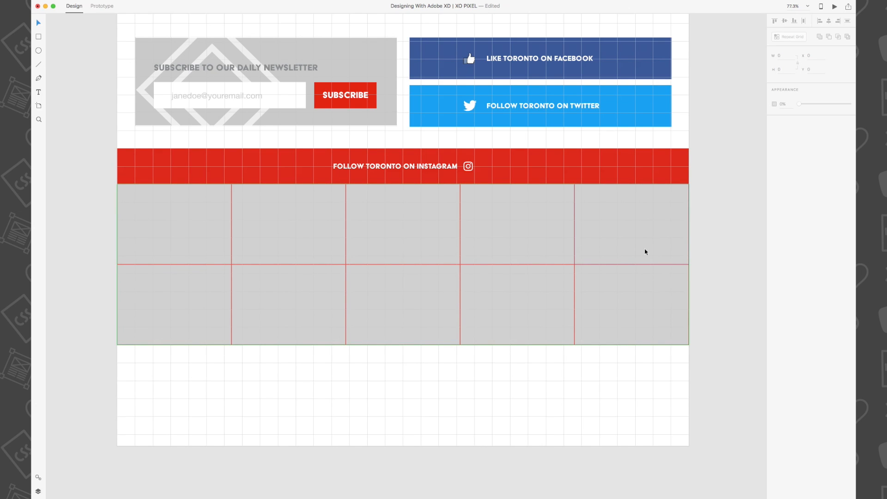
click(630, 225)
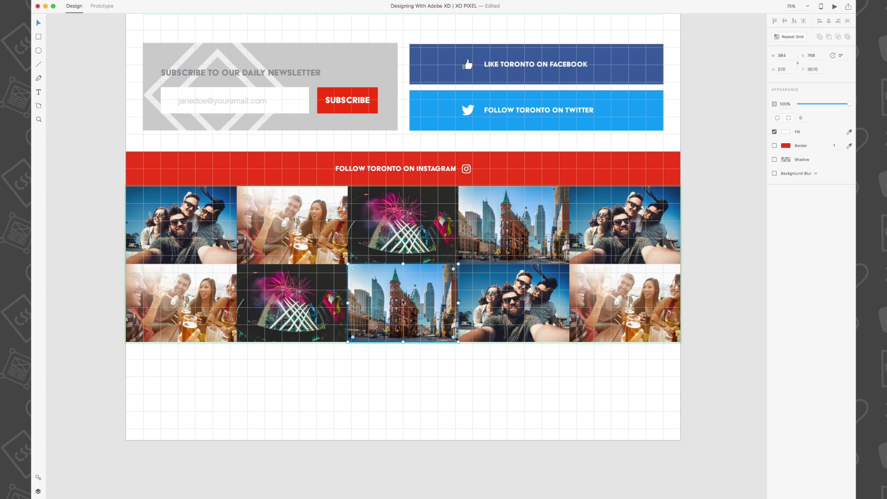
- Deselect the grid to review the ten Toronto photo tiles
click(406, 396)
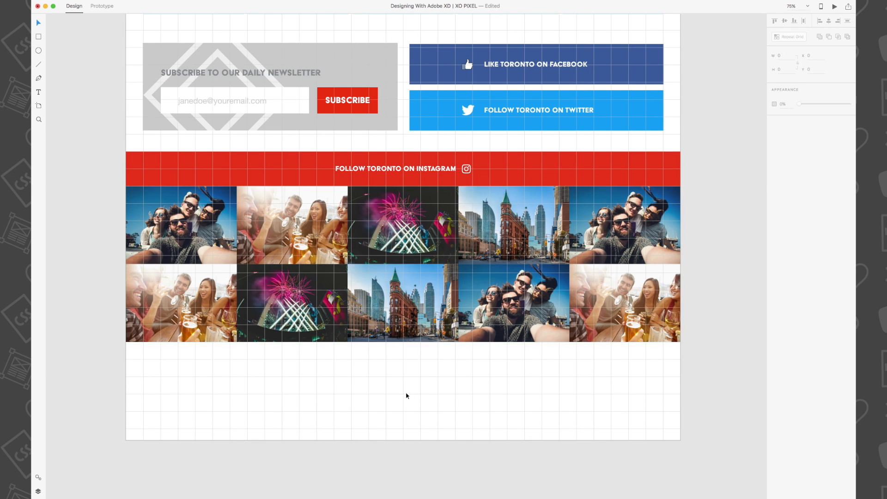